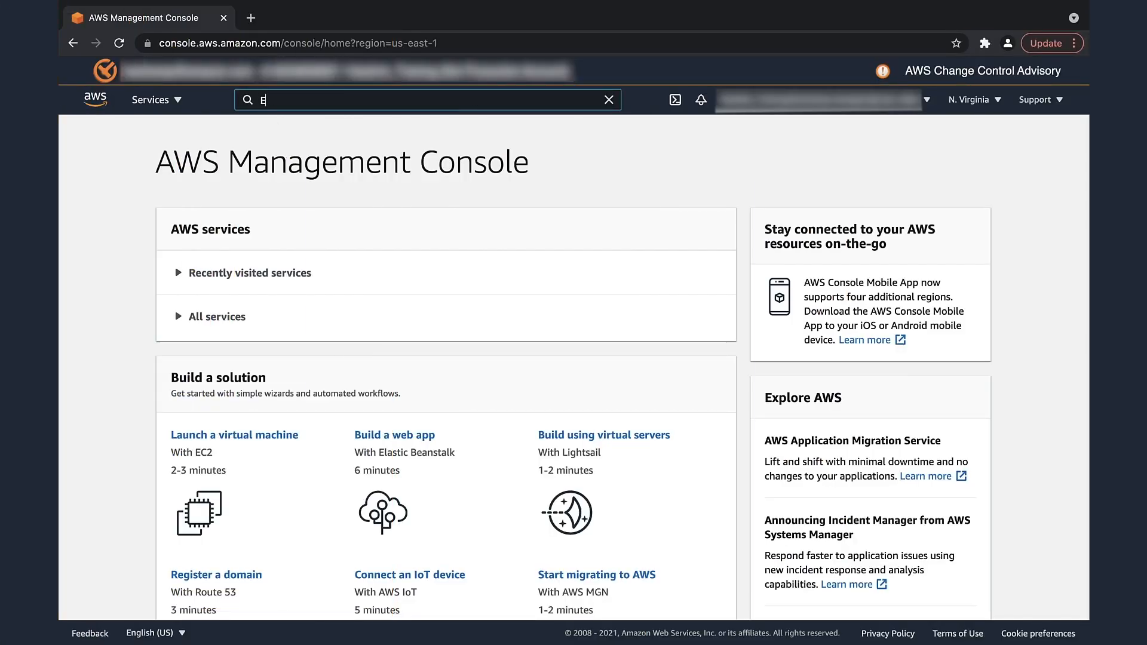
Step: Search 'EC2', go to EC2 Instances and follow the instance's root device link to its 100 GiB gp2 volume
text(C2)
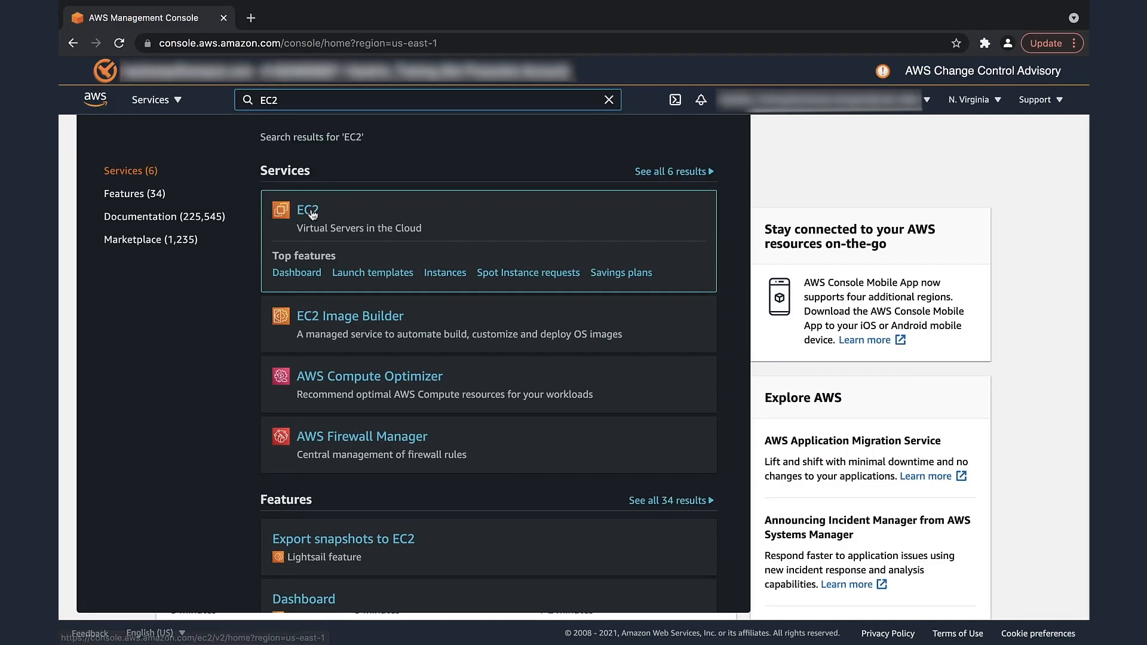
click(307, 210)
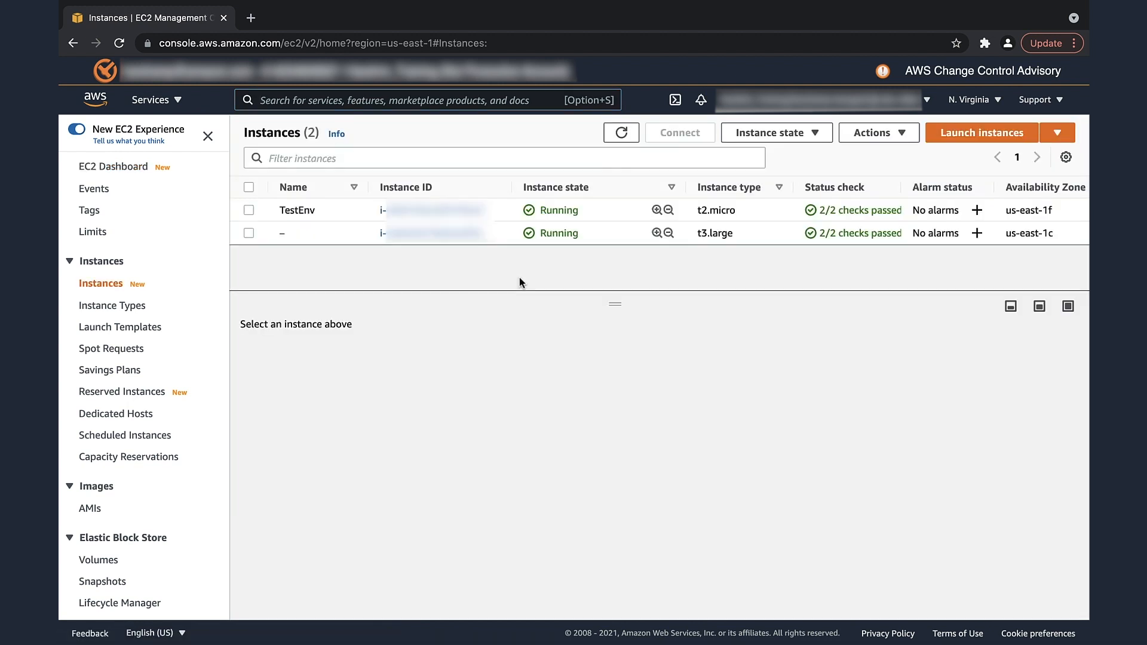
click(248, 233)
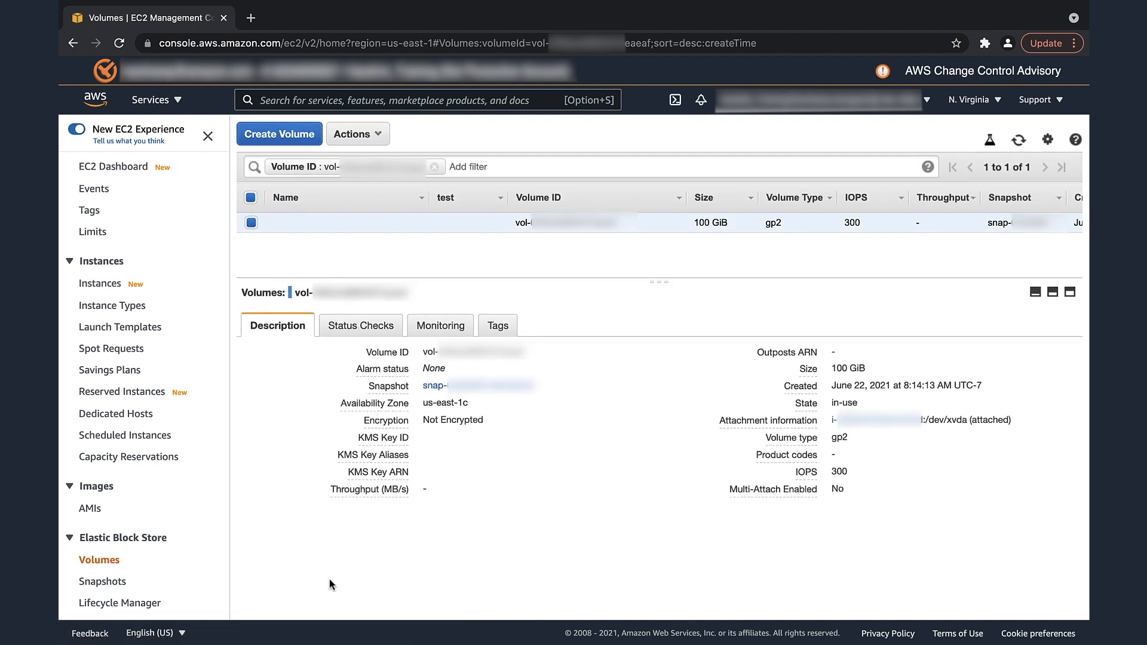
mouse_move(441, 325)
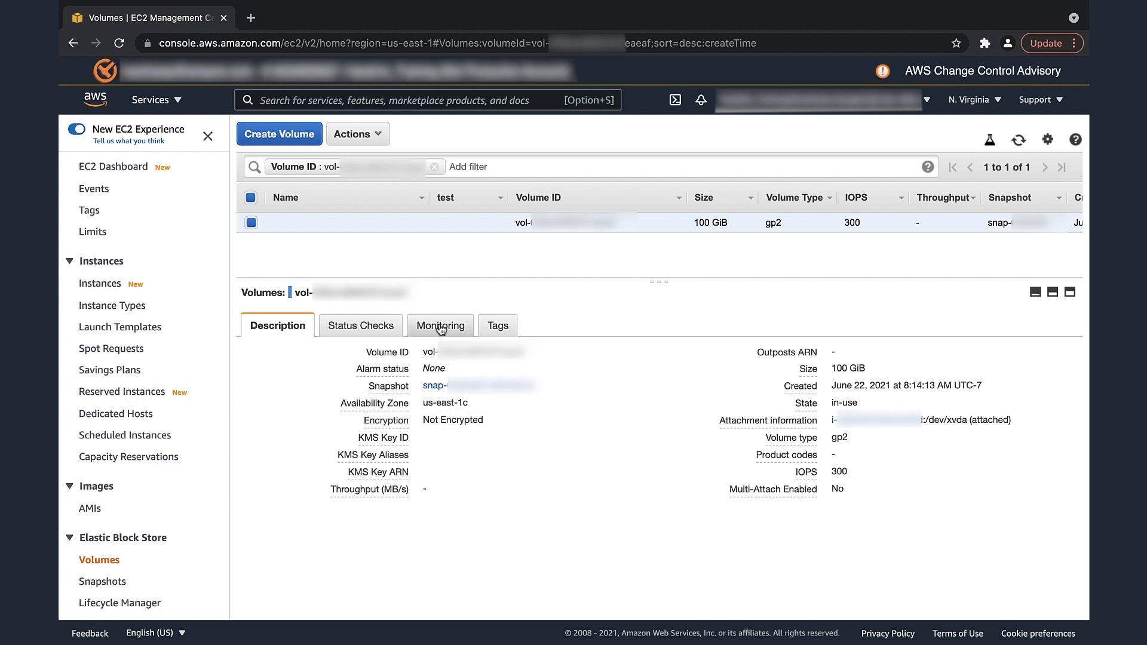
Step: Review the volume's Monitoring graphs, return to Description and copy the Volume ID
click(440, 325)
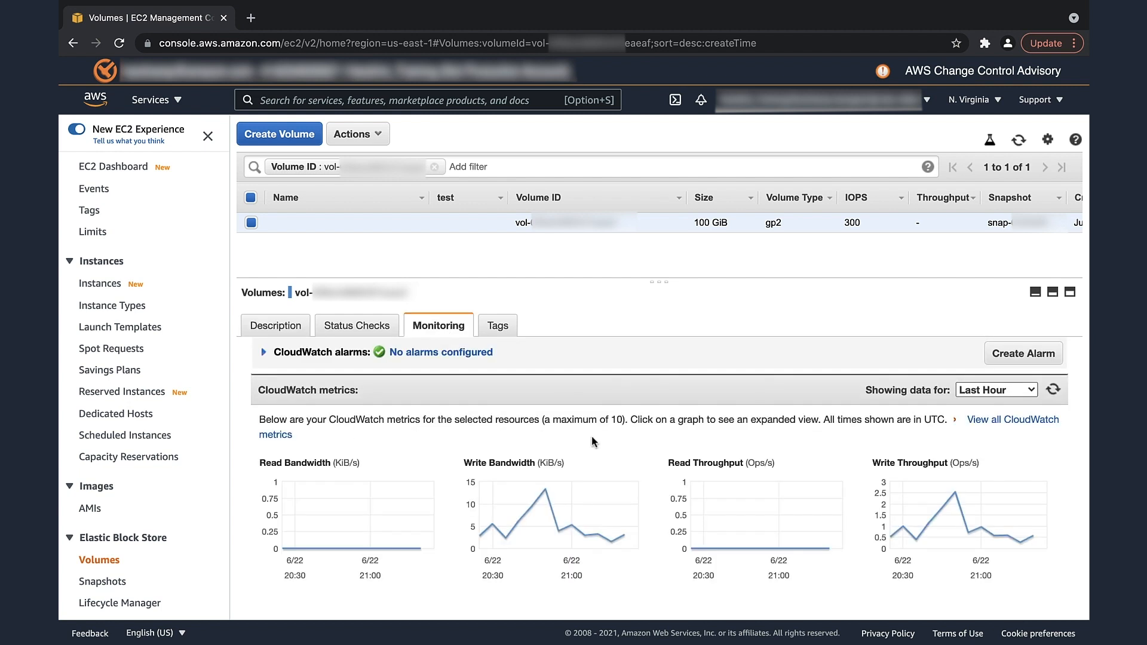
scroll(down, 3)
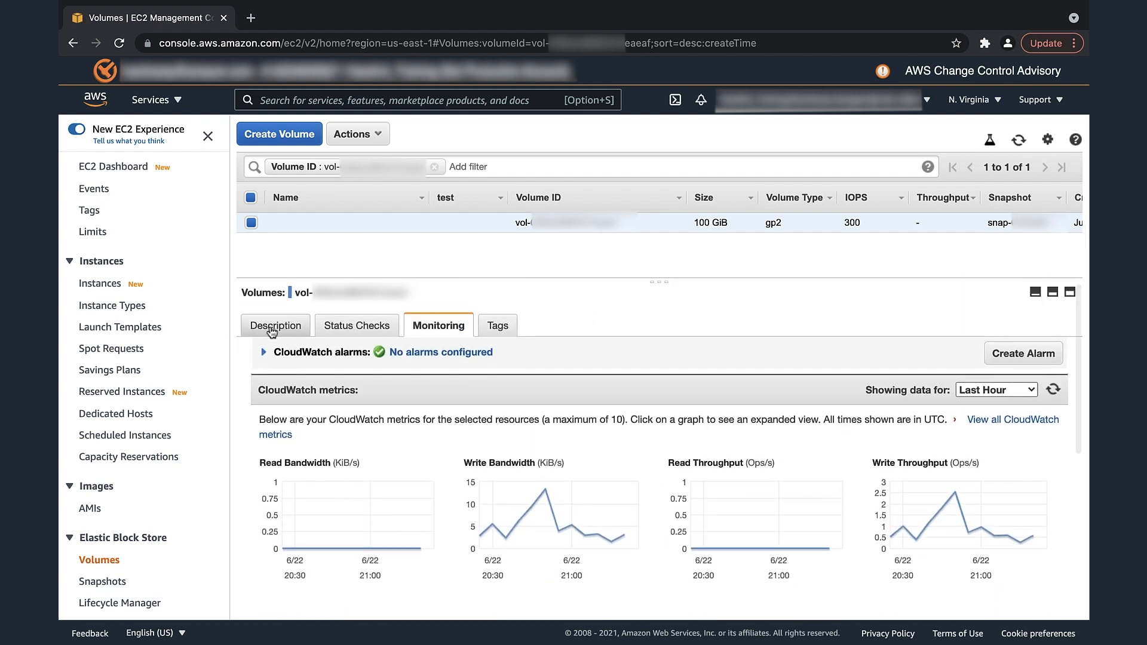
click(276, 325)
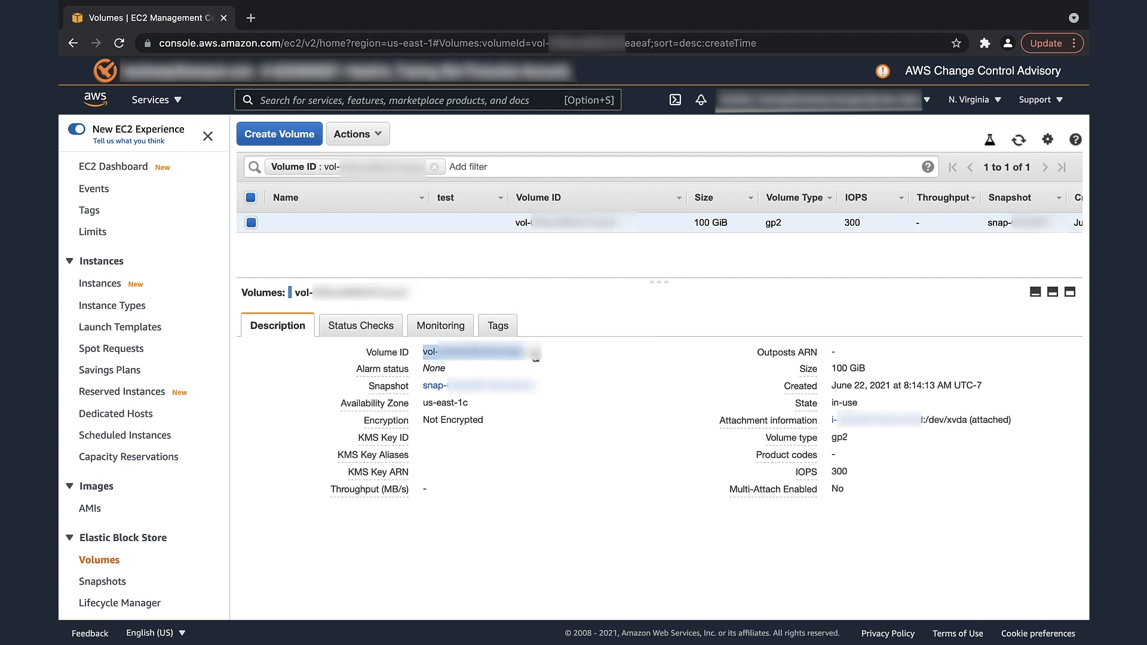
click(439, 325)
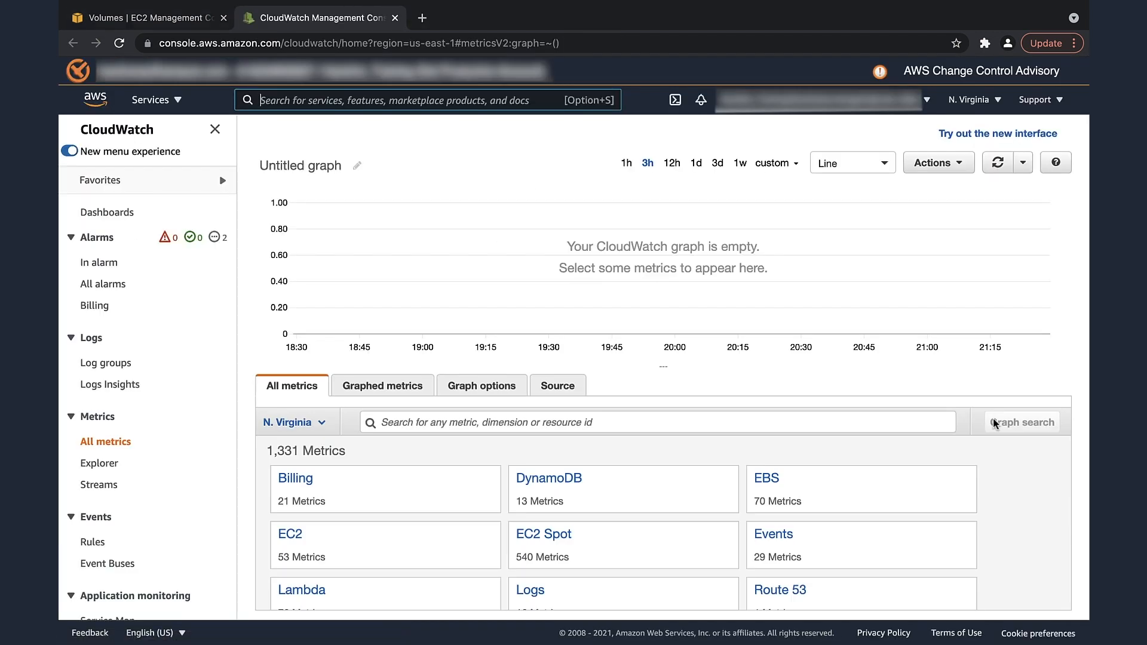
mouse_move(816, 269)
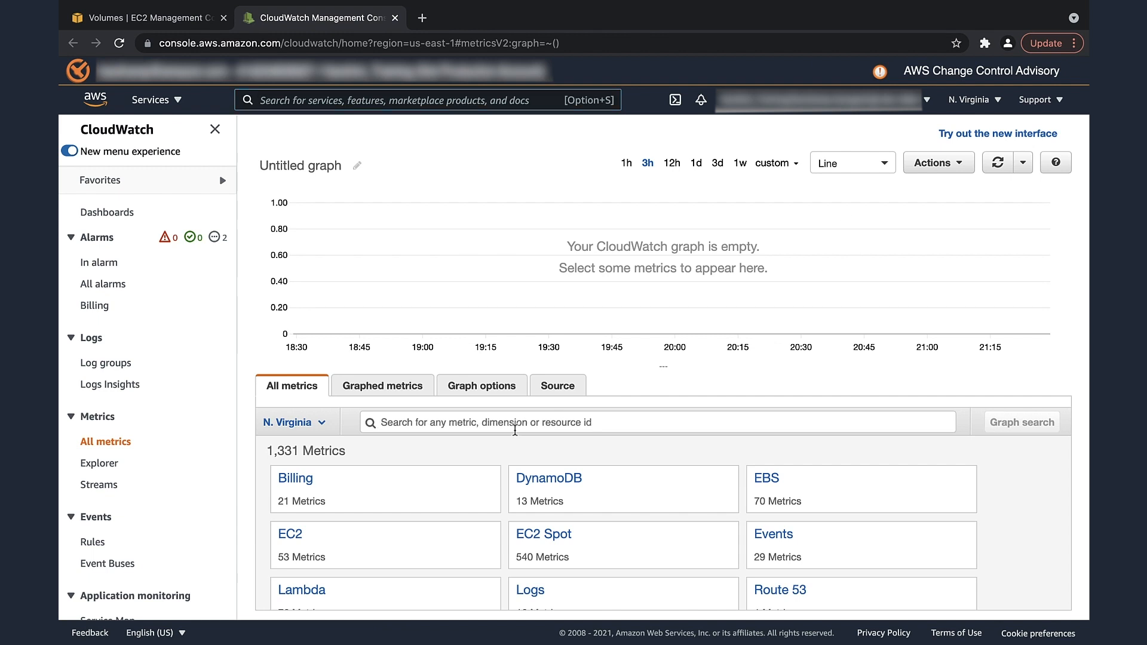
Step: Search the volume ID in All metrics and tick VolumeReadOps and VolumeWriteOps under EBS Per-Volume Metrics
text(vol-)
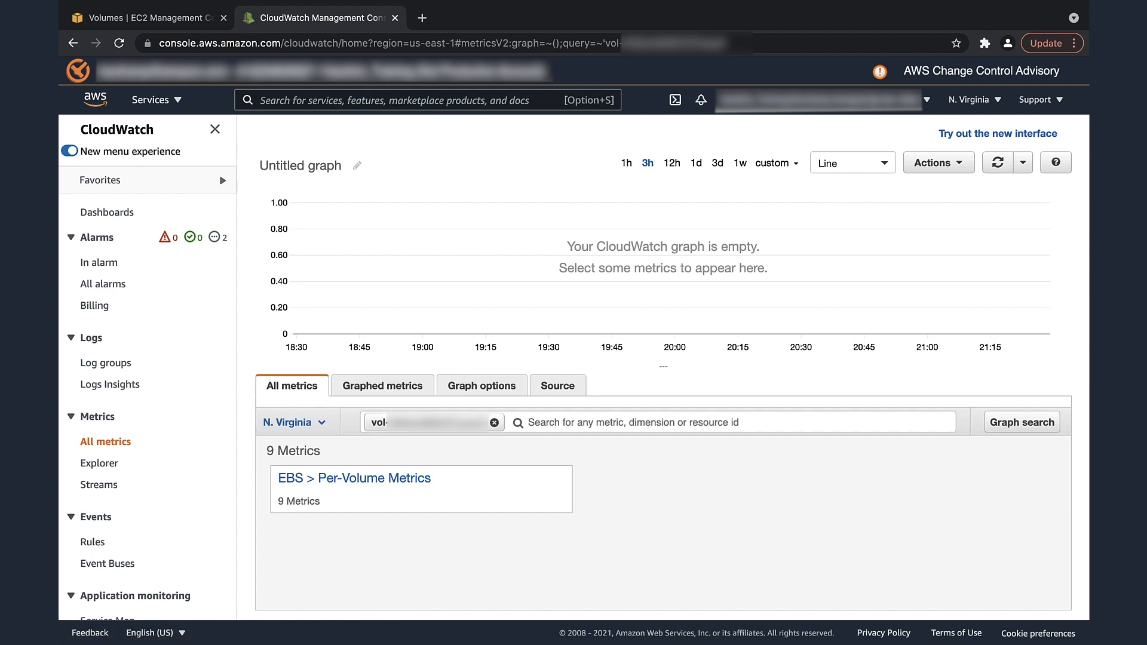
mouse_move(481, 444)
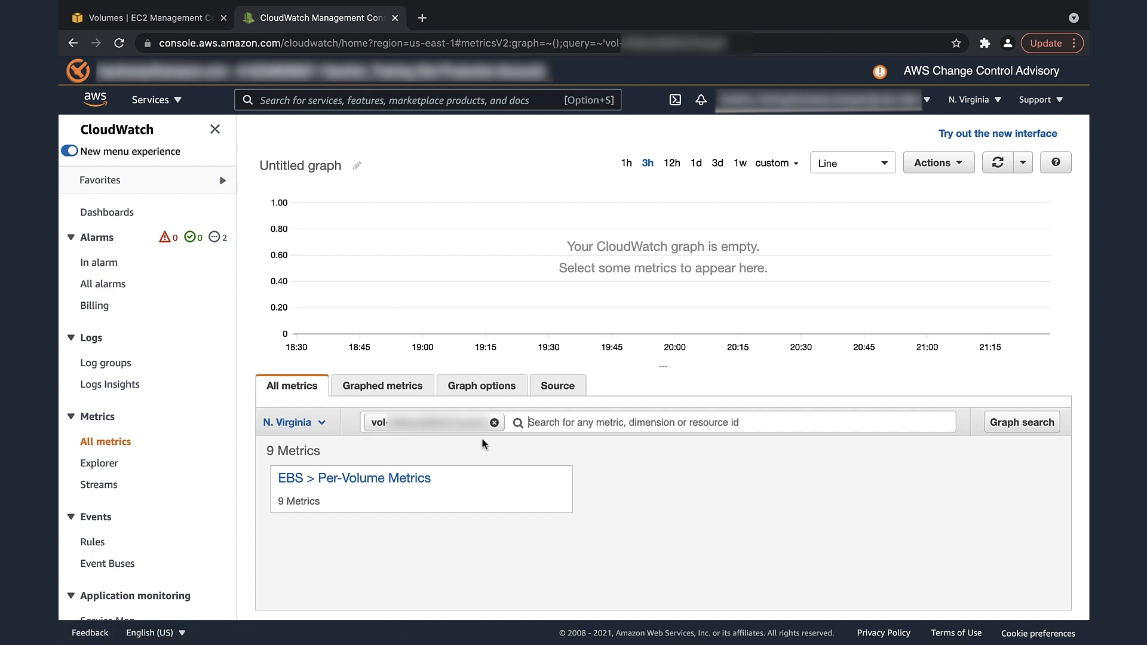
click(354, 478)
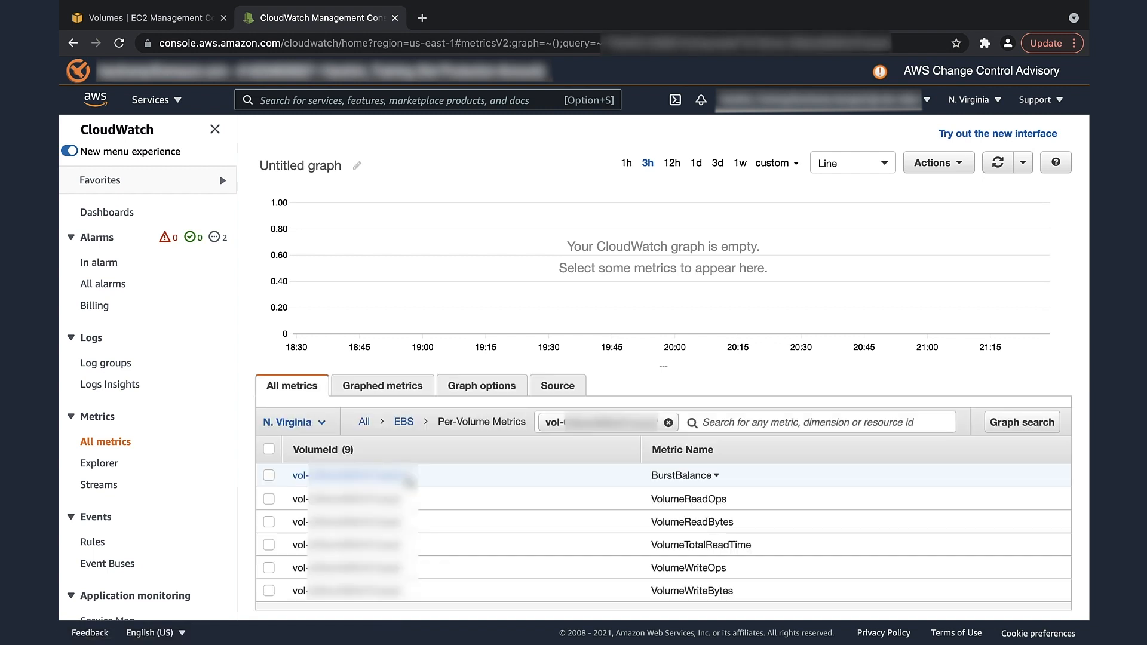
click(269, 499)
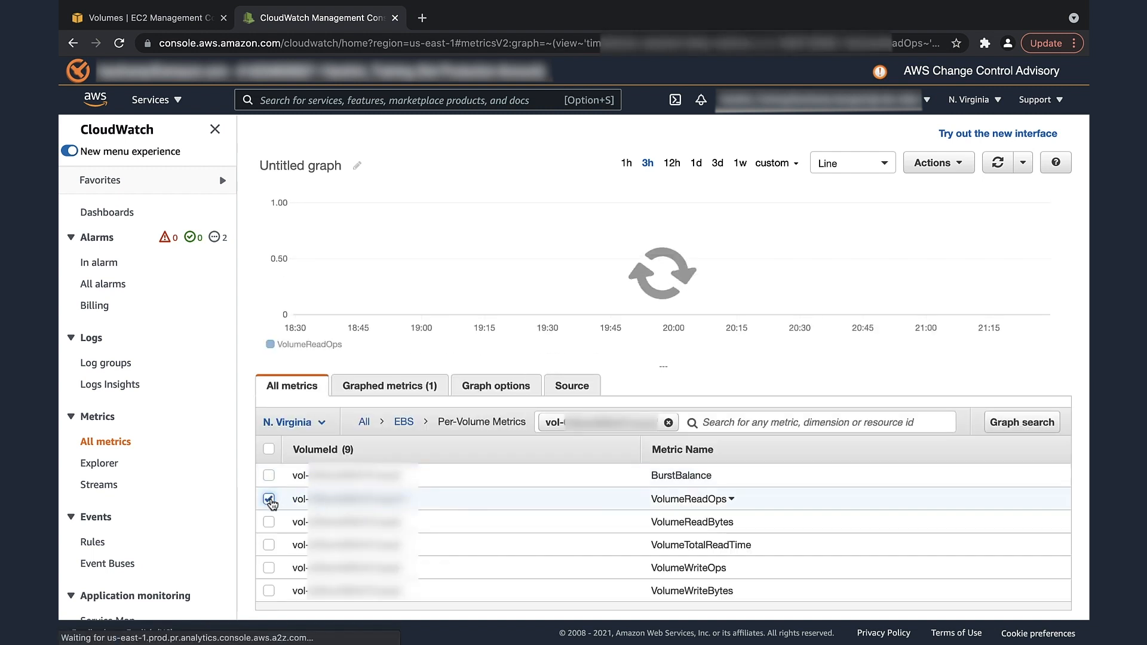
click(269, 498)
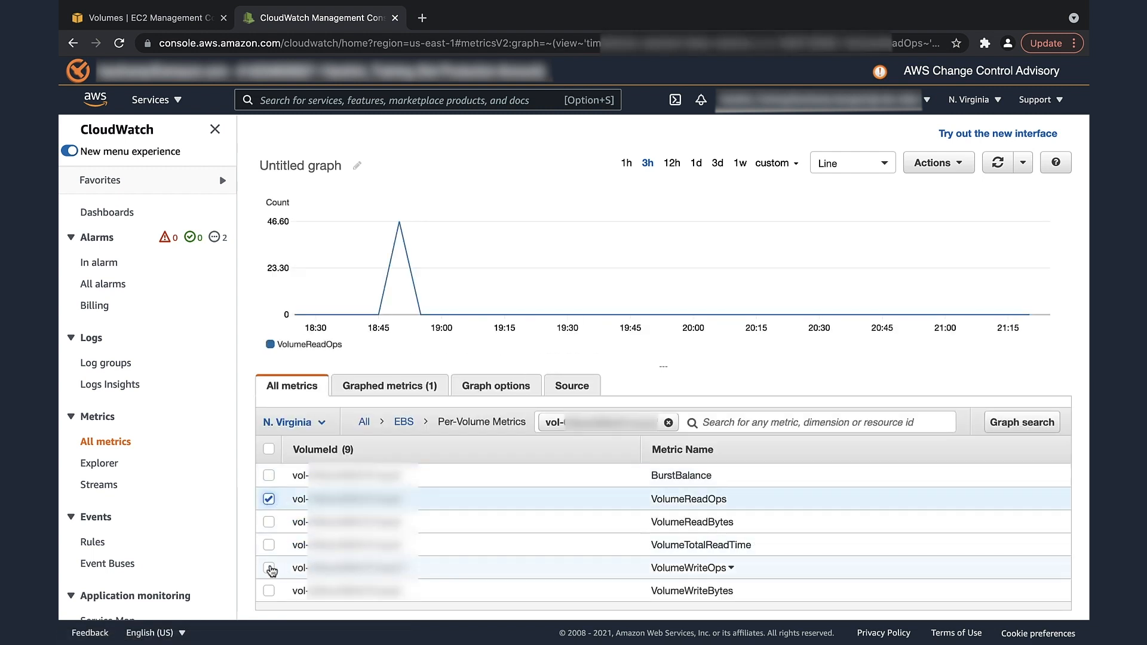
click(269, 569)
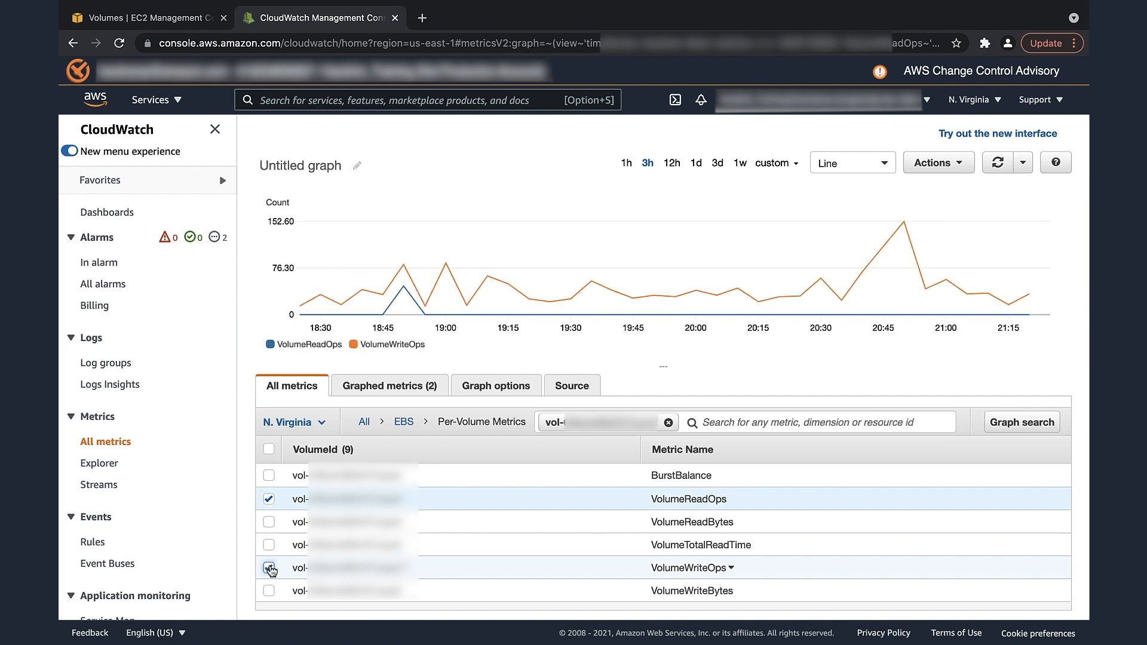
click(268, 566)
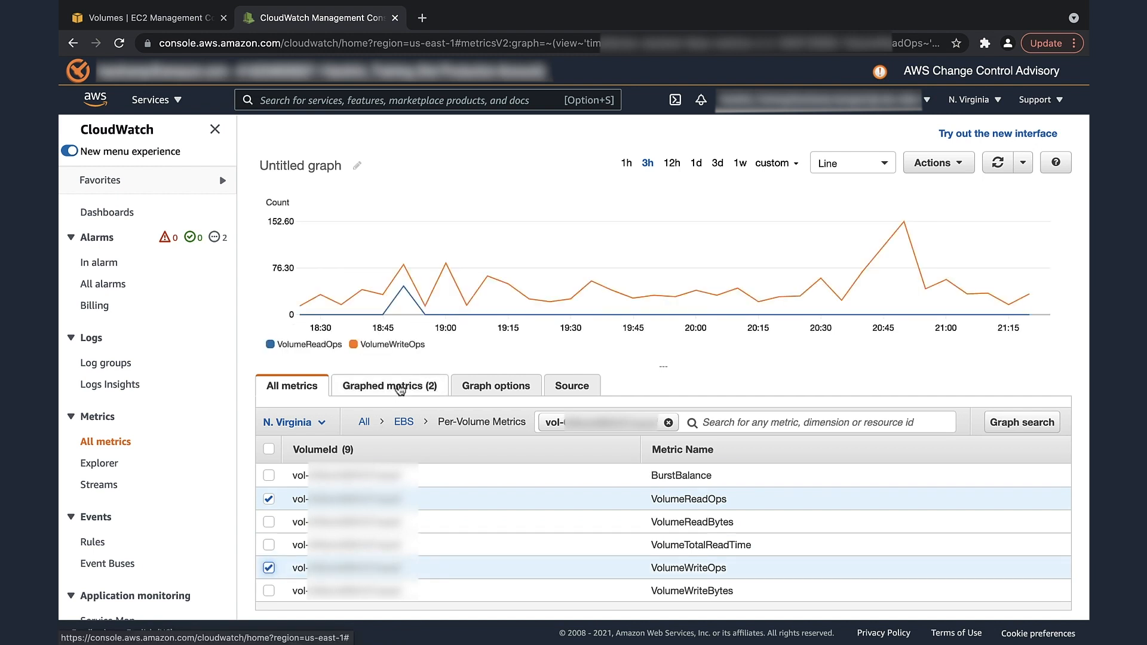
Step: In Graphed metrics change the statistic from Average to Sum and set the range to 12h
click(388, 386)
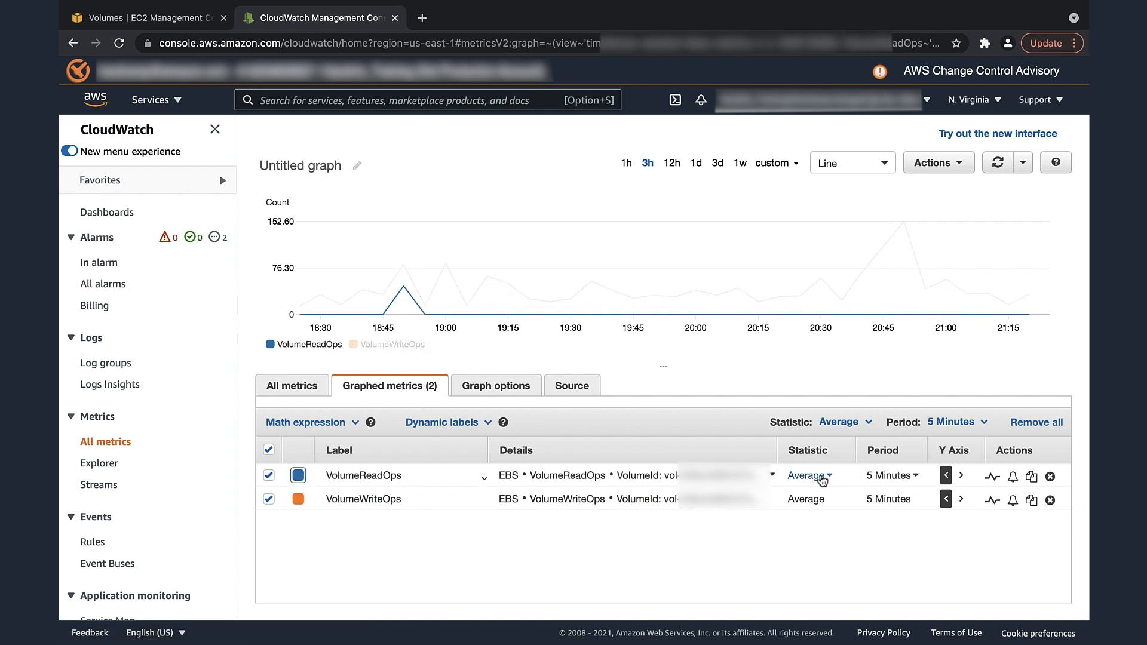
click(804, 475)
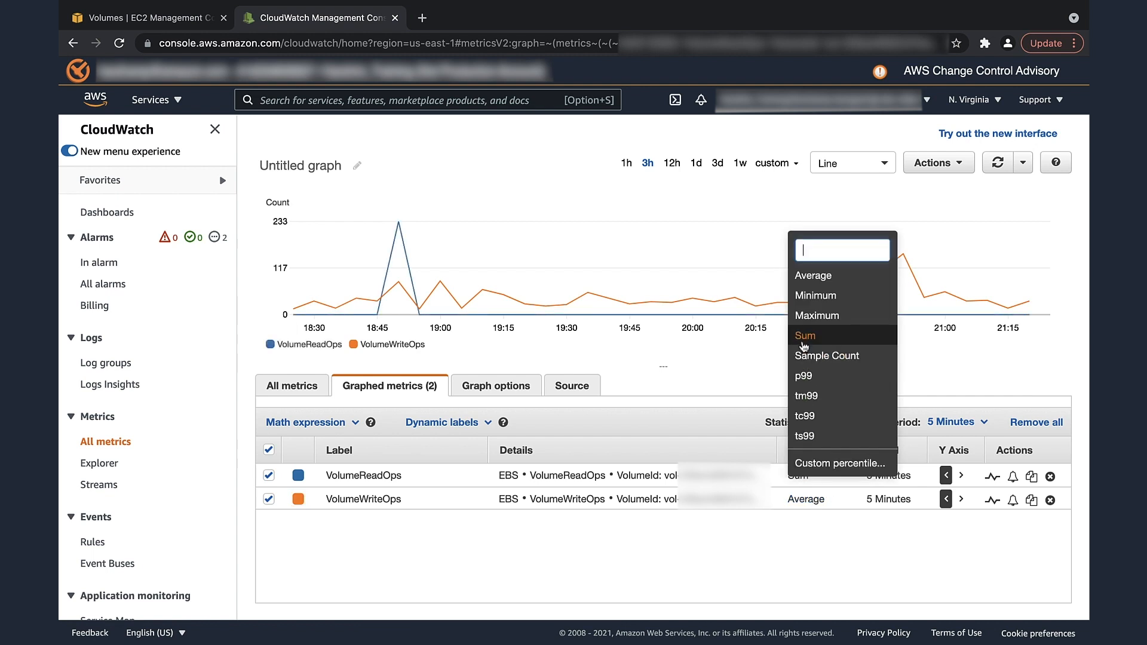
click(803, 334)
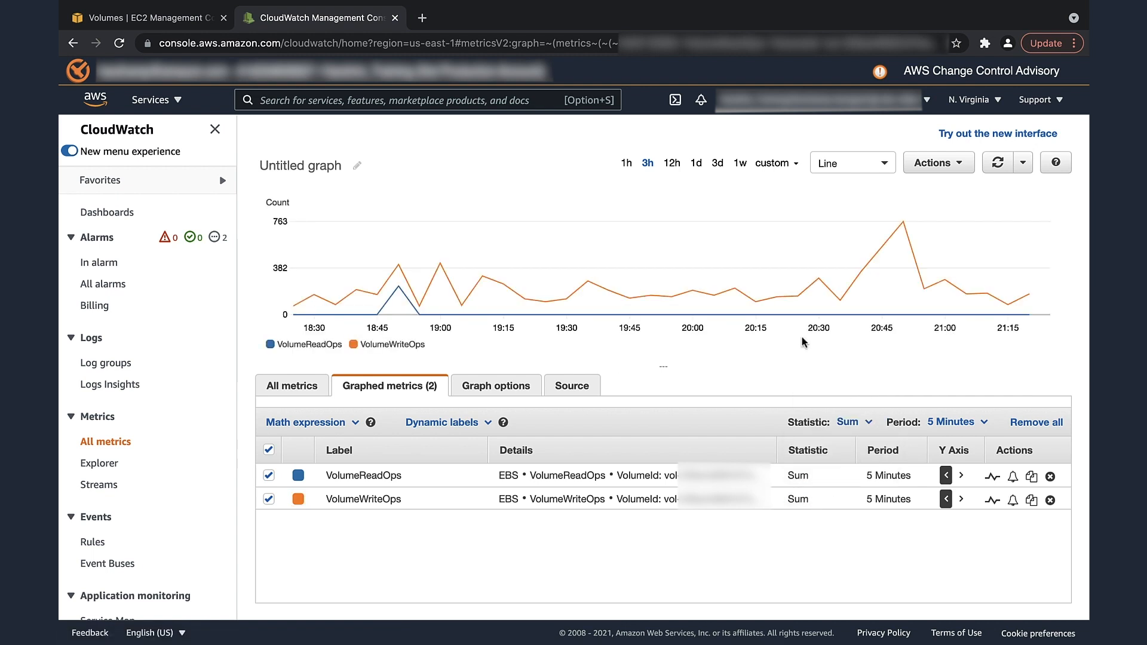
click(670, 162)
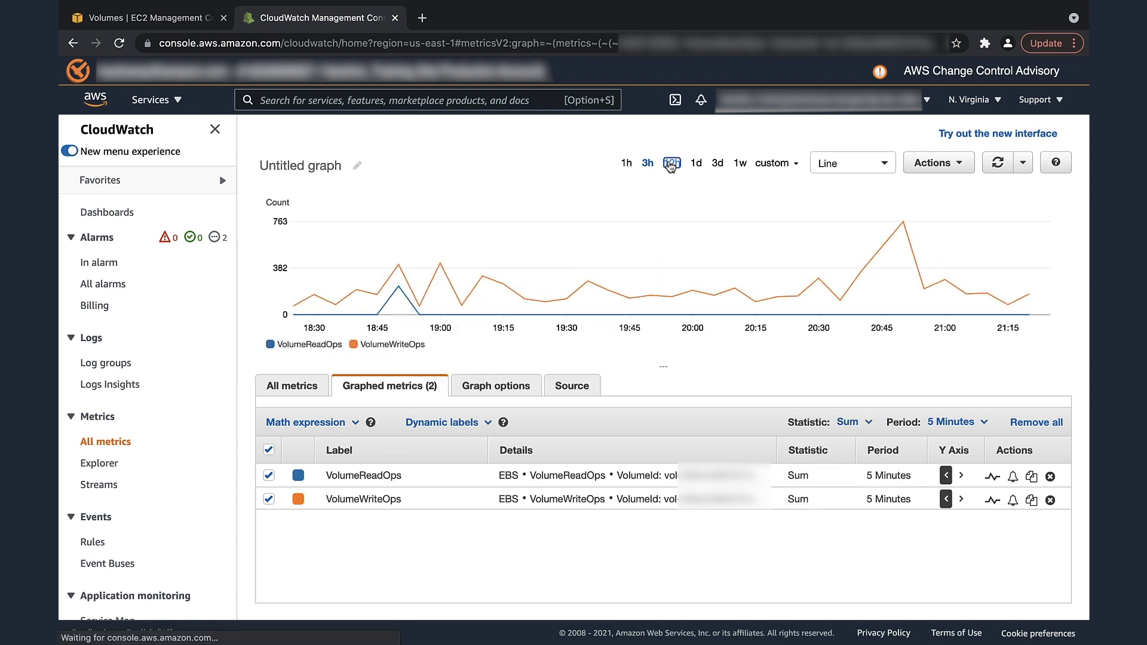
click(671, 162)
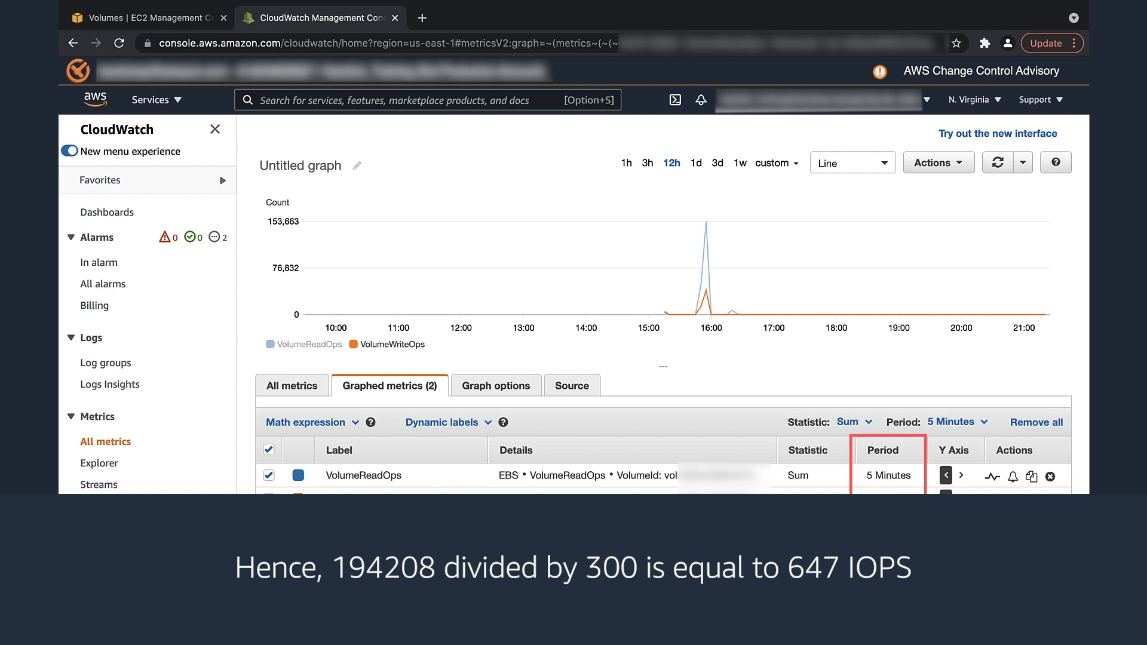
click(489, 17)
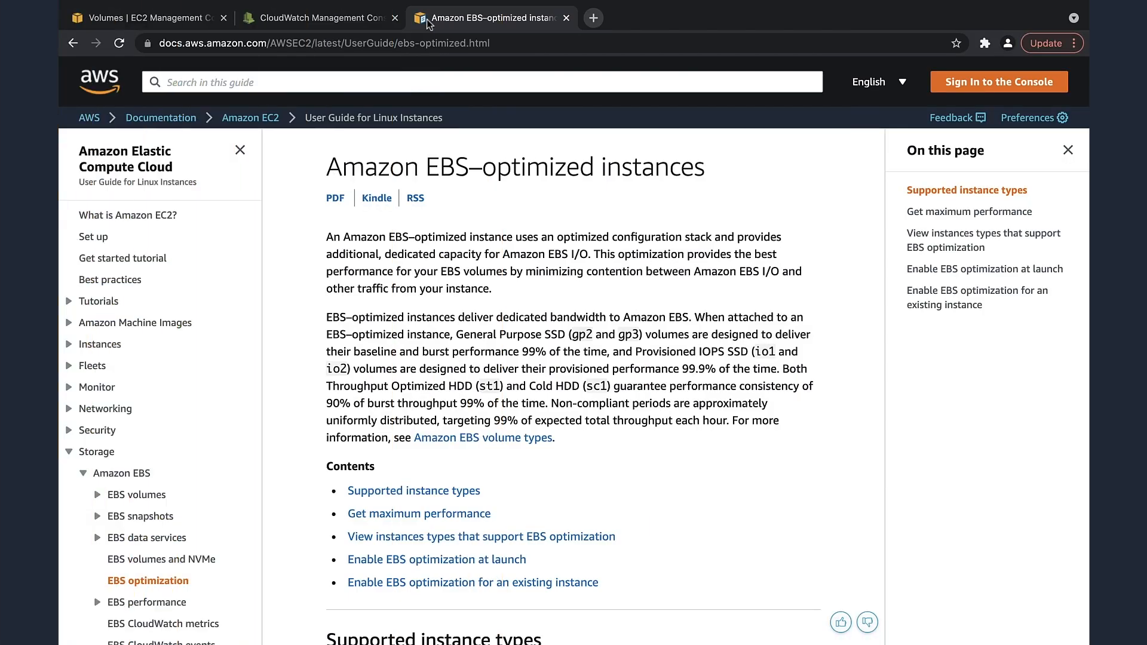
mouse_move(663, 395)
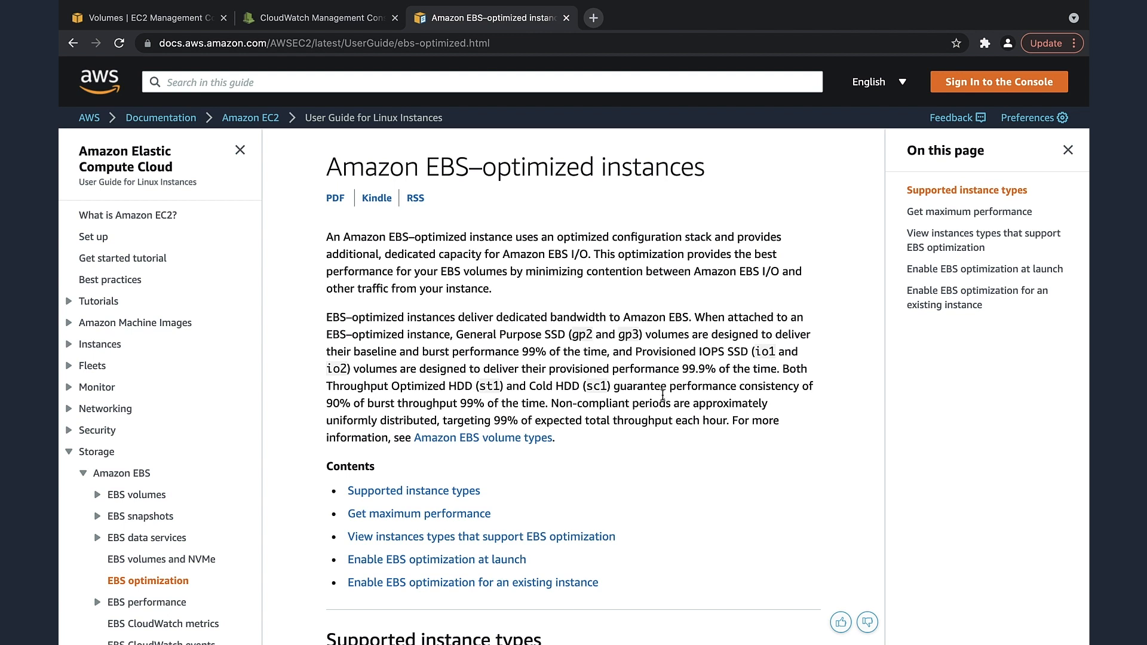
Step: Scroll the EBS-optimized instances docs down to the 'EBS optimized by default' bandwidth, throughput and IOPS table
scroll(down, 3)
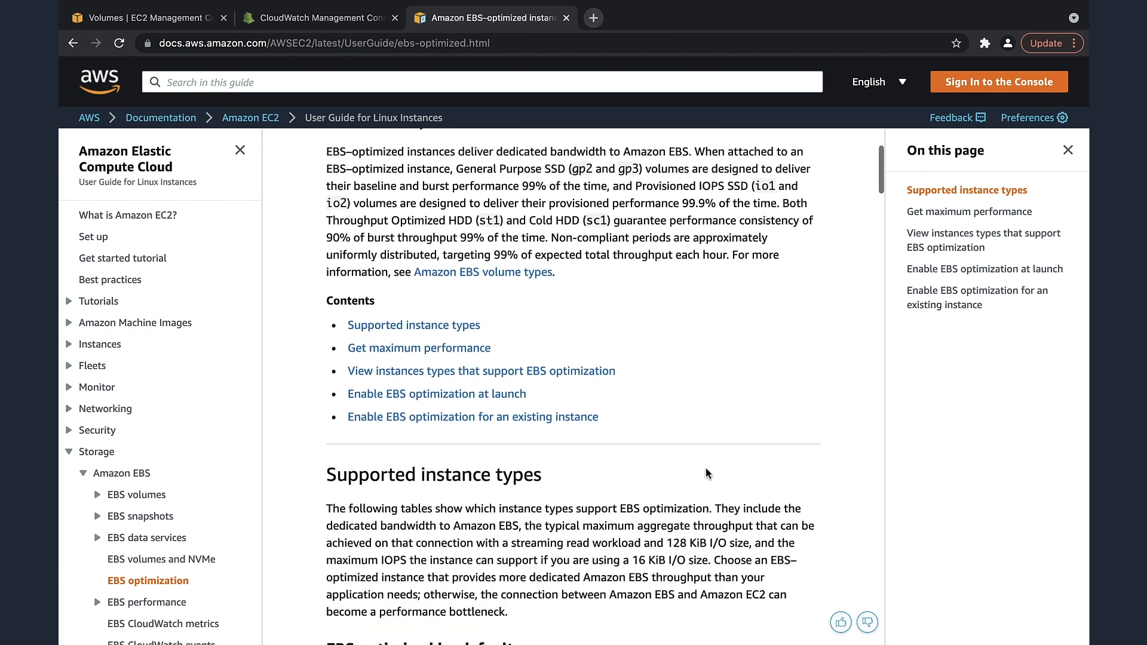
scroll(down, 3)
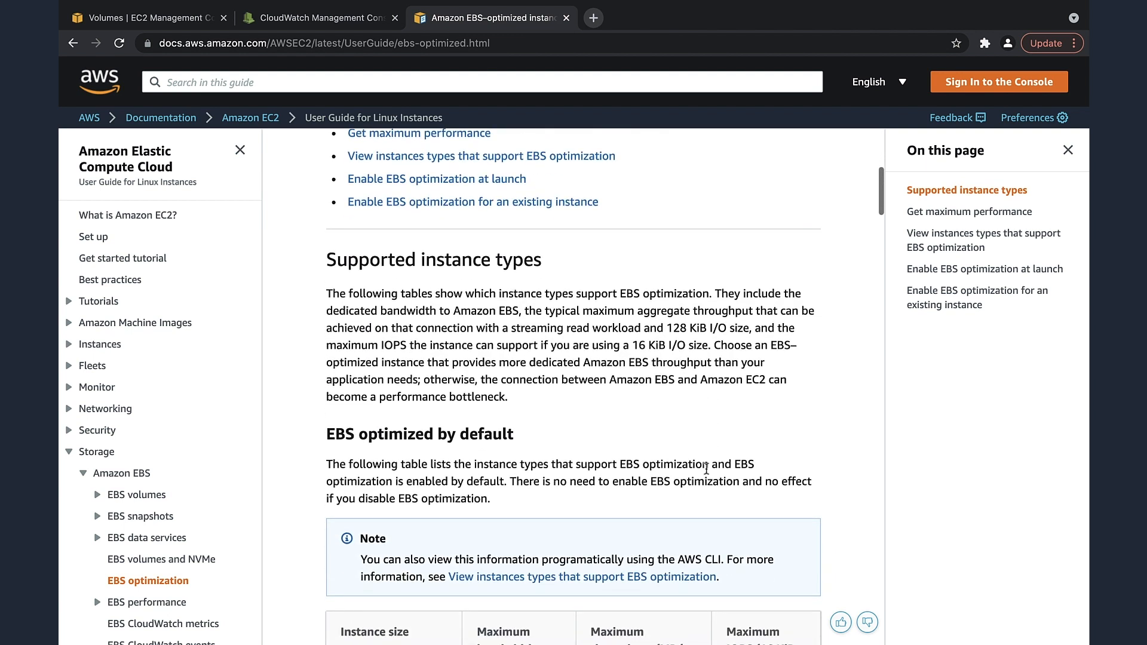
scroll(down, 3)
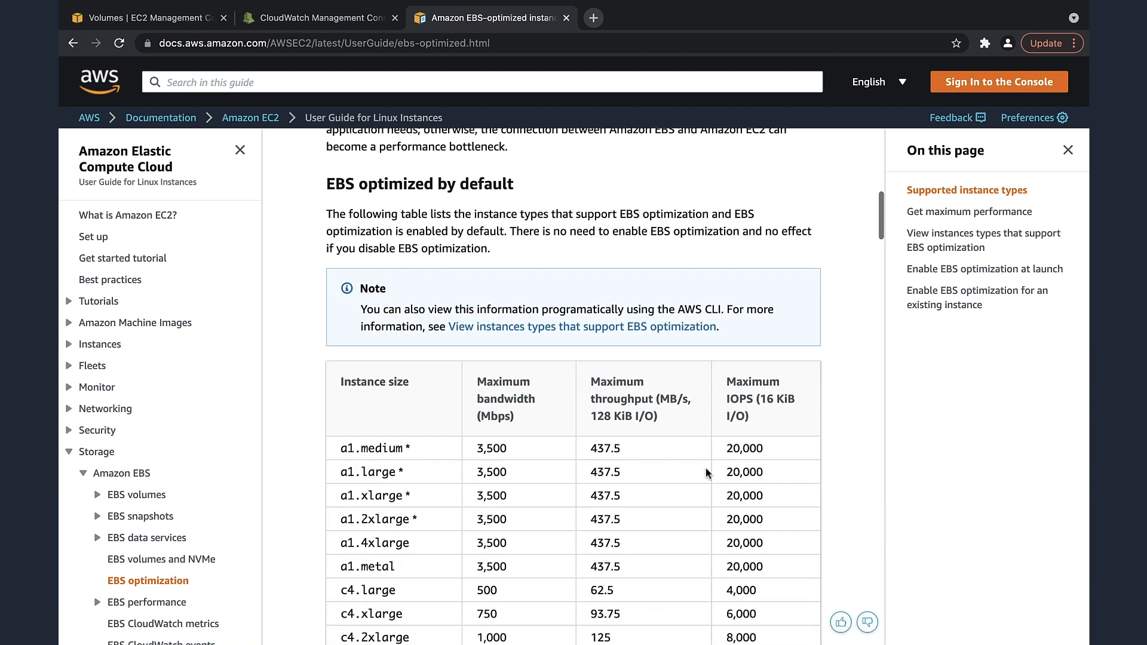
scroll(down, 3)
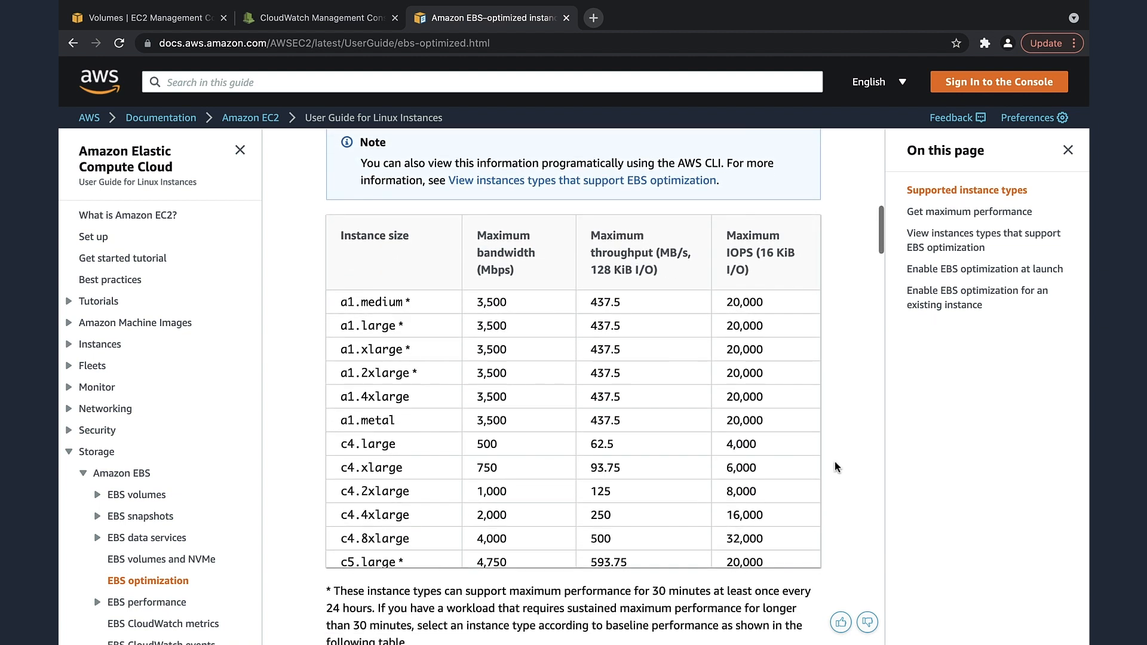
mouse_move(680, 483)
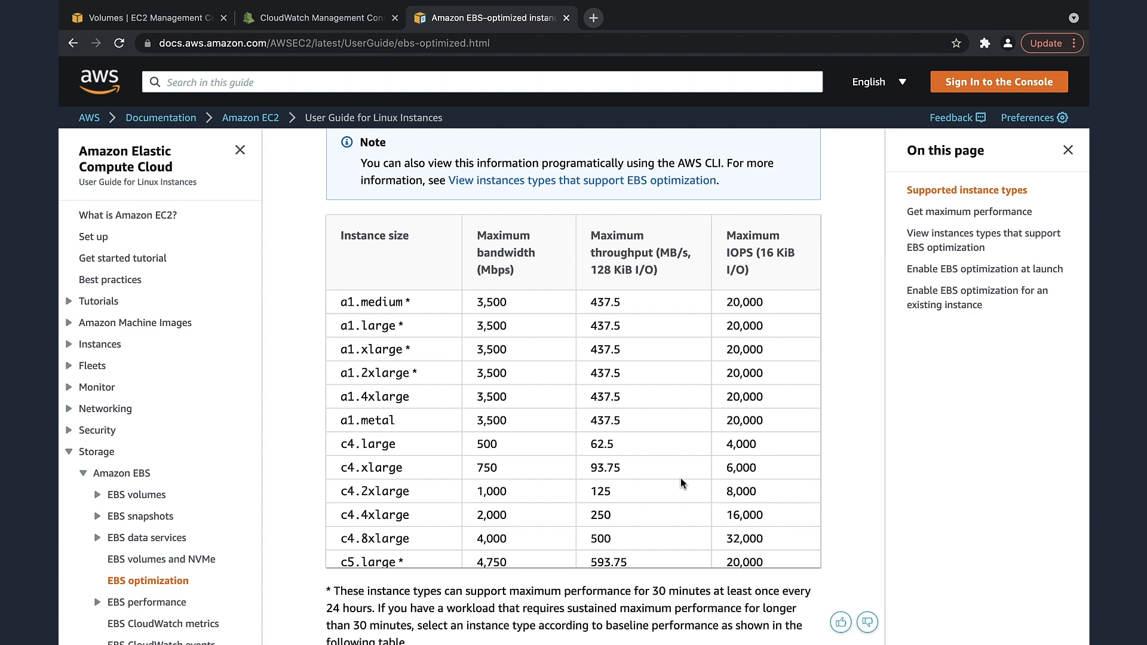
scroll(down, 3)
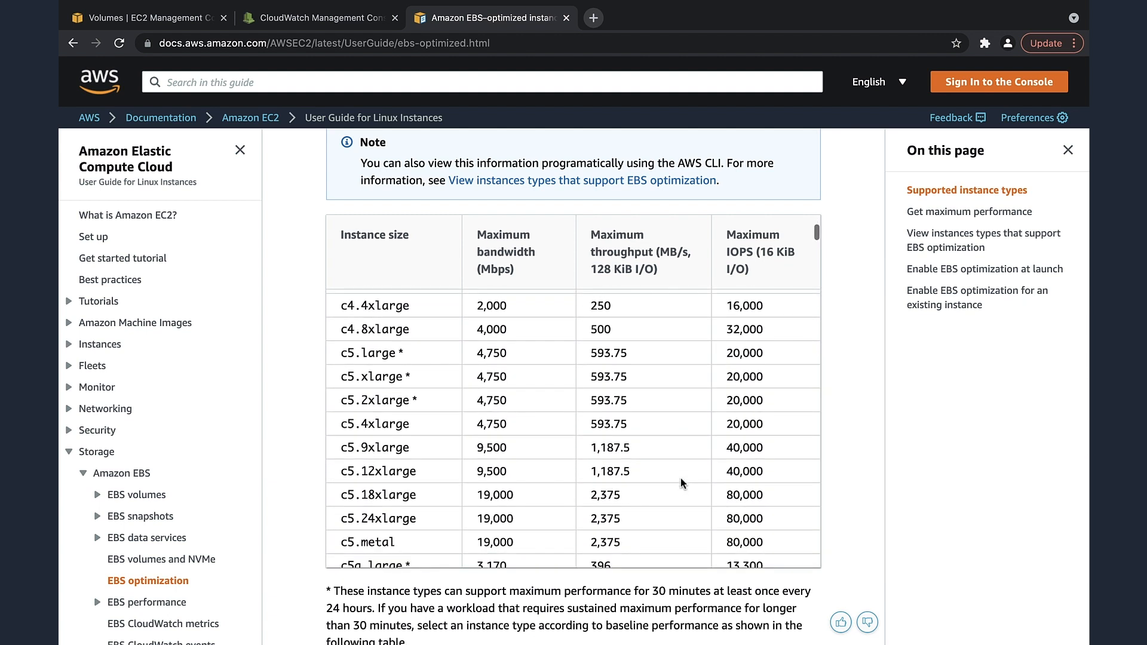
scroll(down, 3)
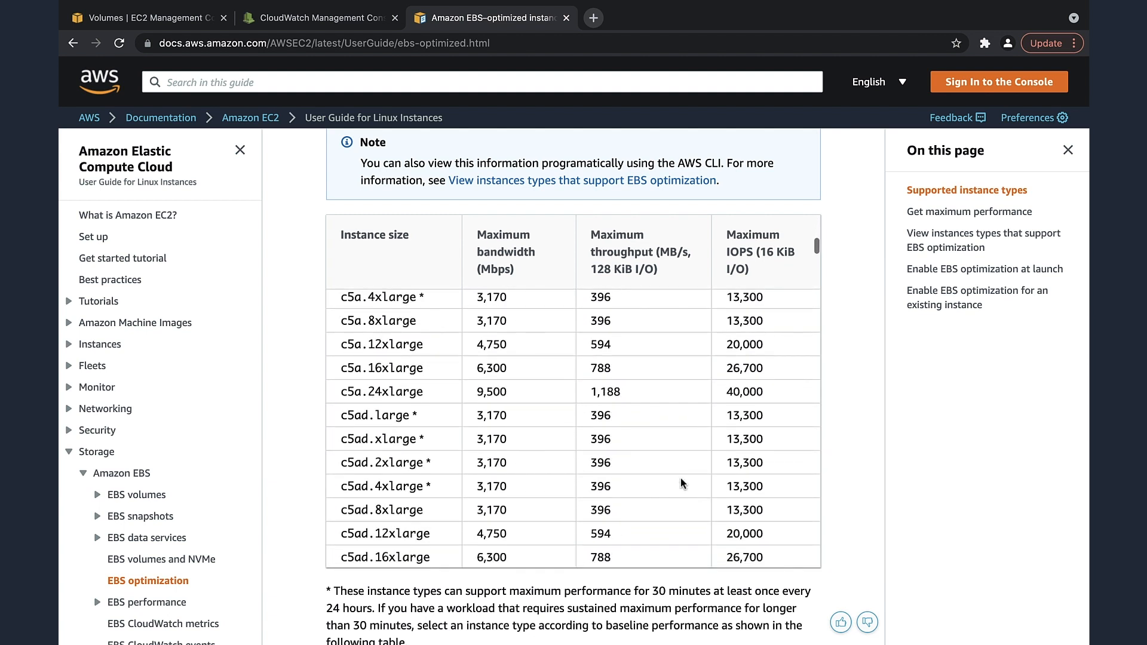